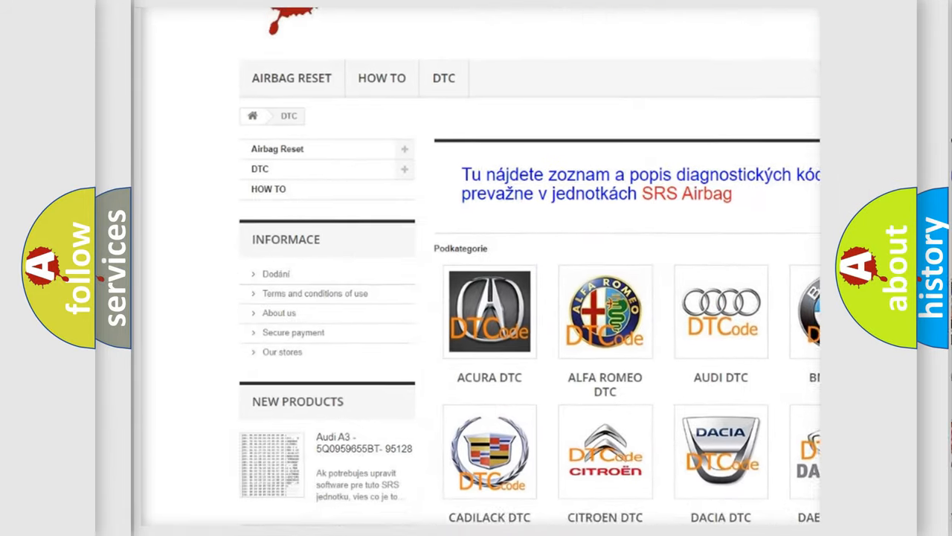
Step: Scroll the airbagreset.sk DTC page from the brand categories through the code list to the footer
scroll("down", 3)
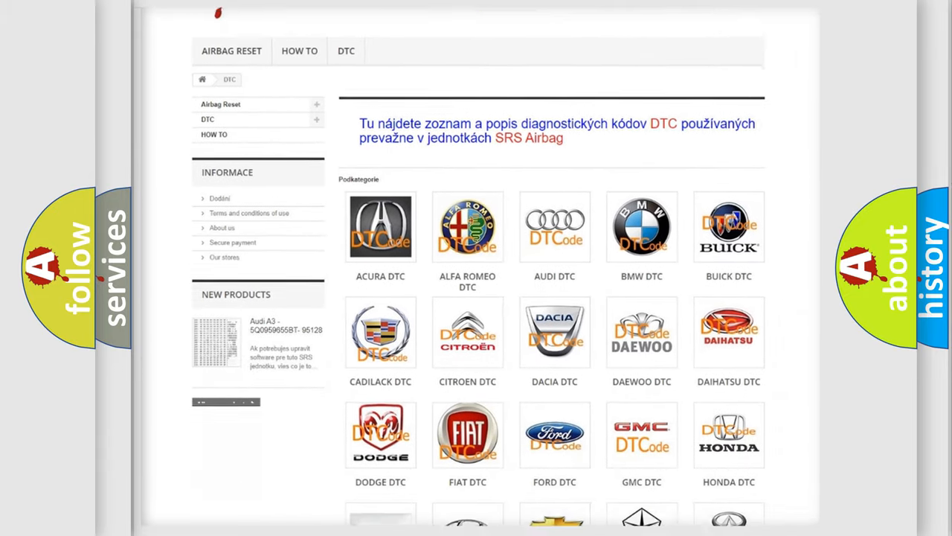
scroll("down", 3)
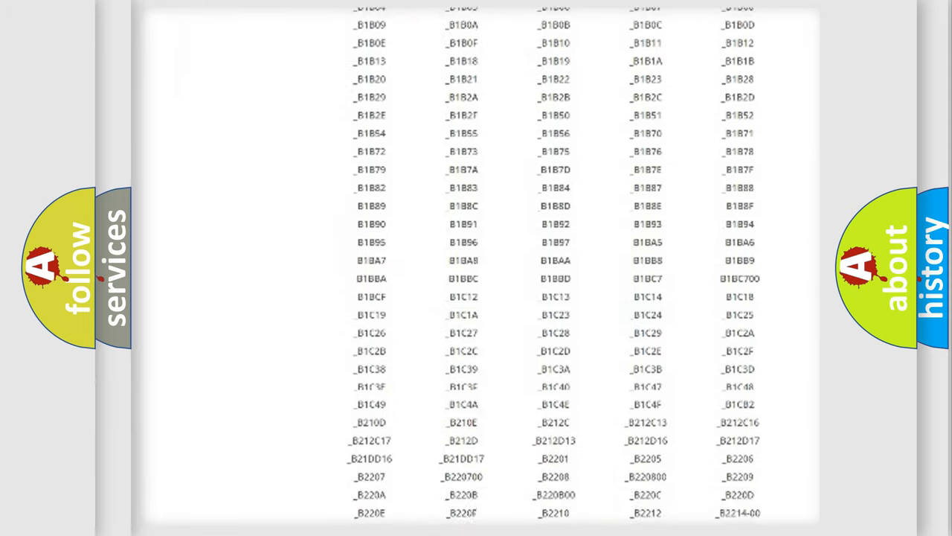
scroll("down", 3)
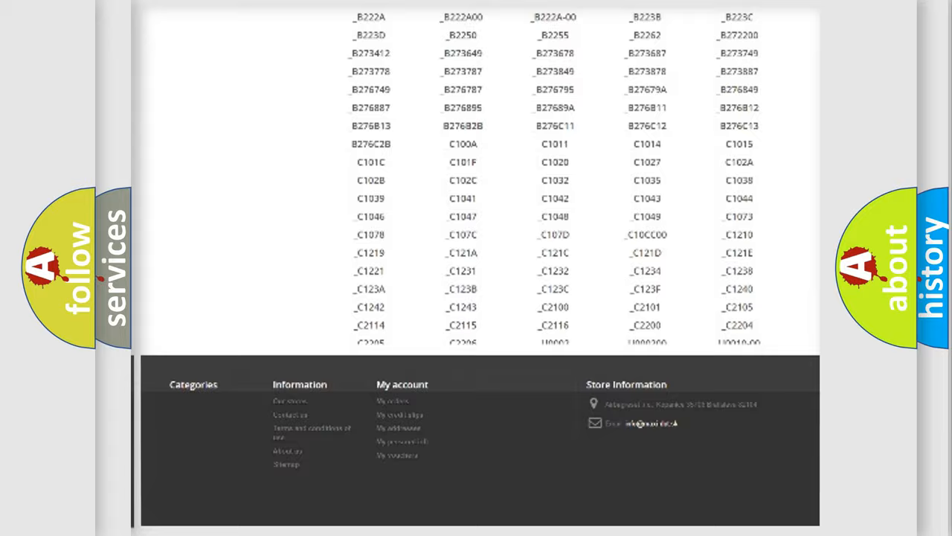
scroll("up", 3)
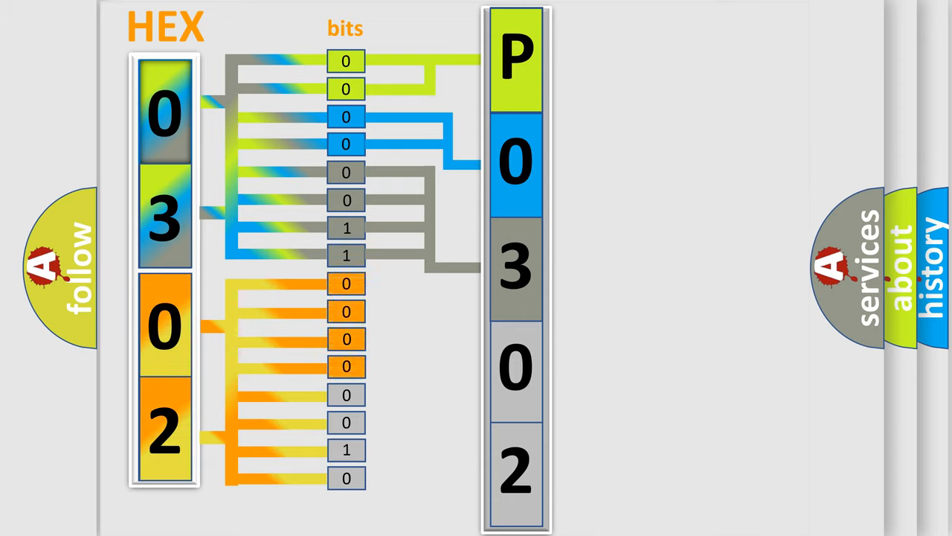
Step: Advance the slide to reveal the binary-to-hex lookup table beside the P0302 decoding diagram
left_click(515, 369)
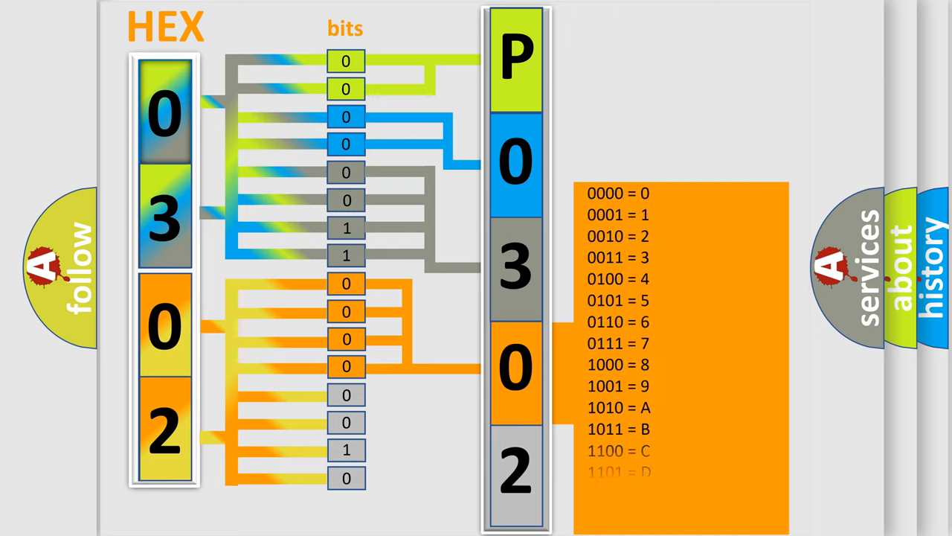